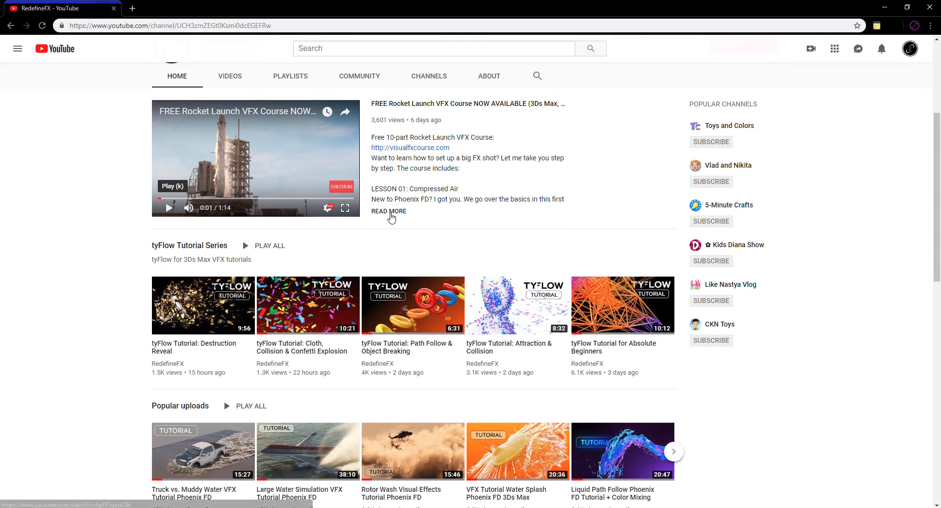
Step: Accept the scene unit settings in Units Setup
scroll(up, 3)
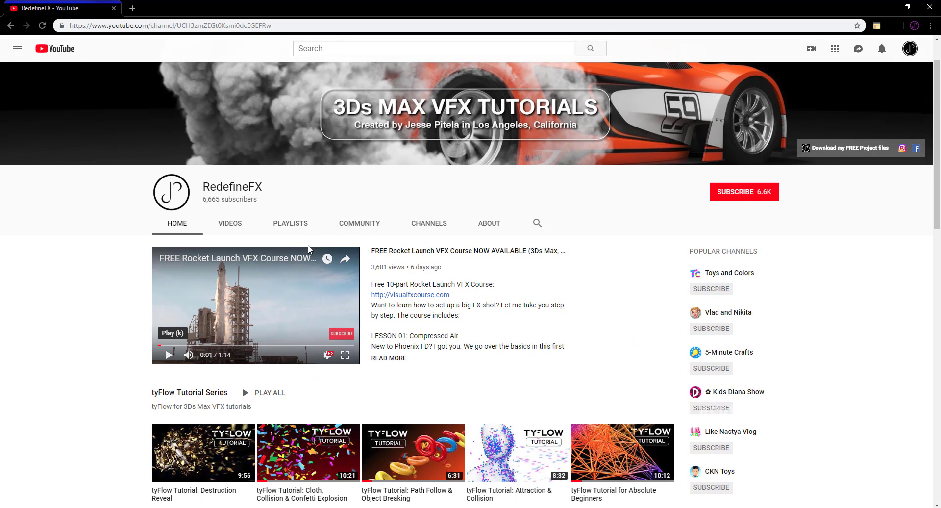
scroll(down, 3)
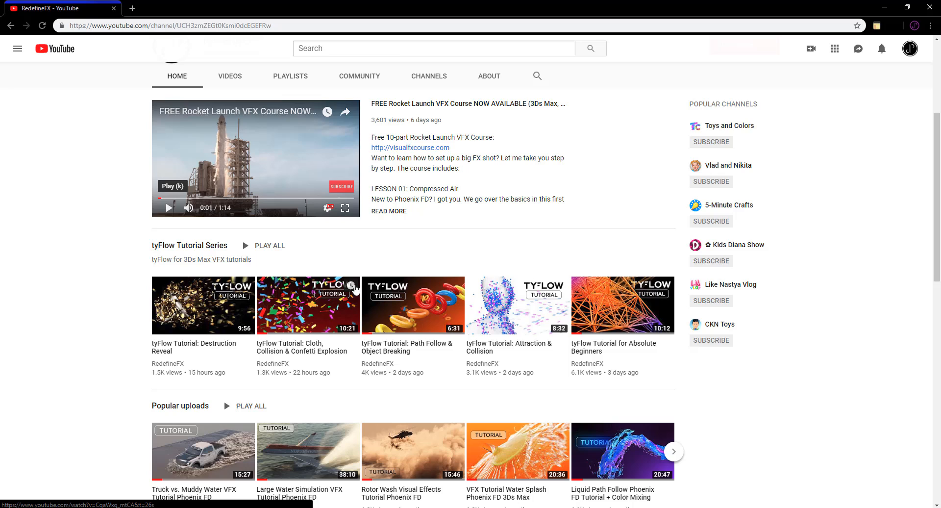
scroll(up, 3)
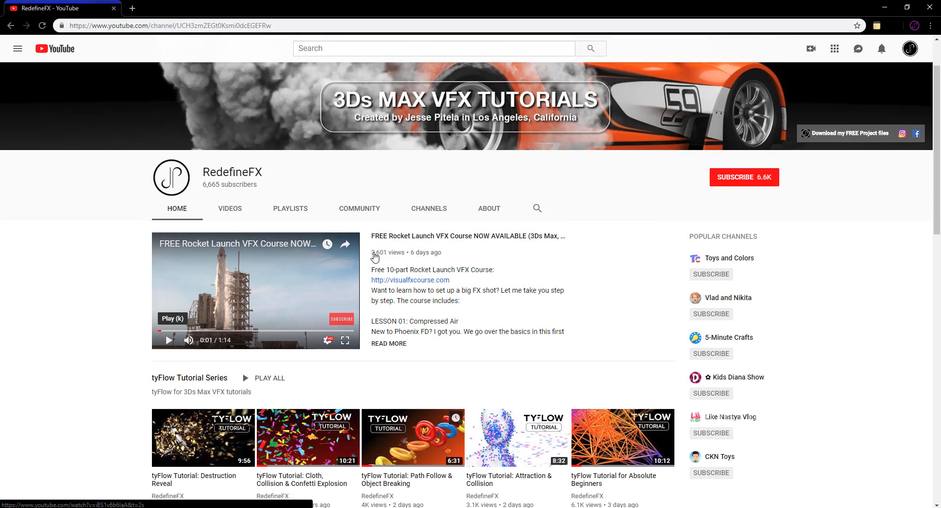
scroll(down, 3)
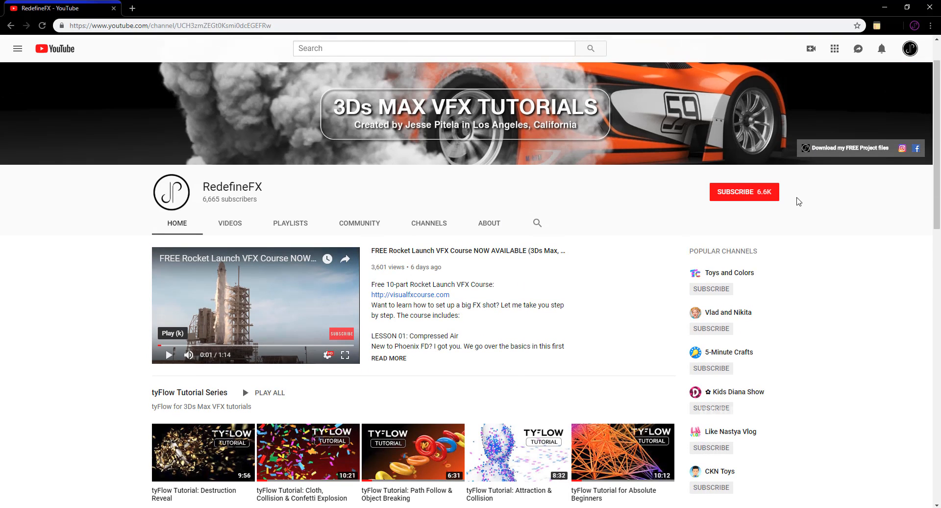
mouse_move(538, 250)
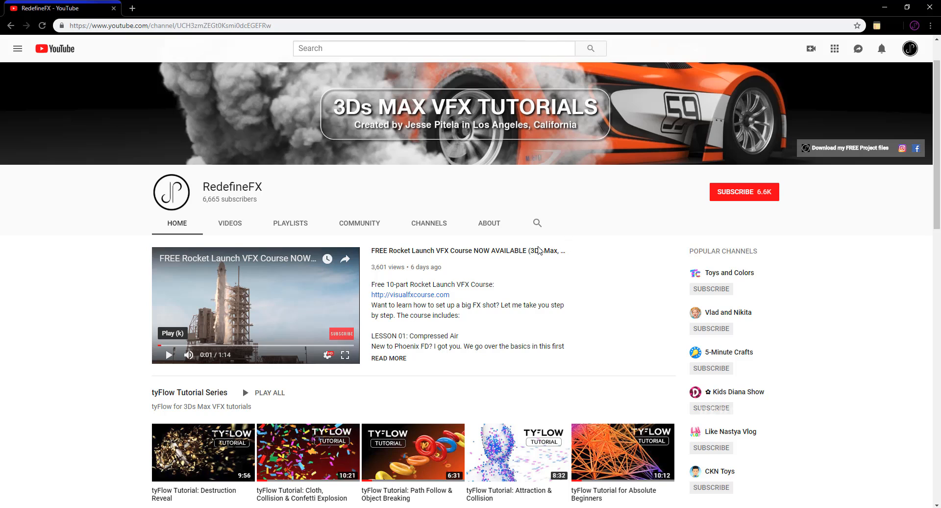
scroll(down, 3)
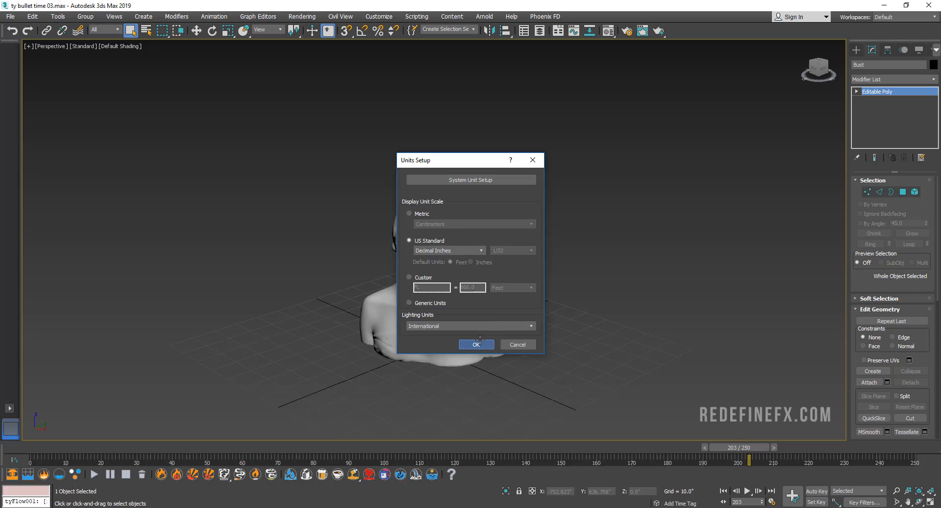
click(476, 344)
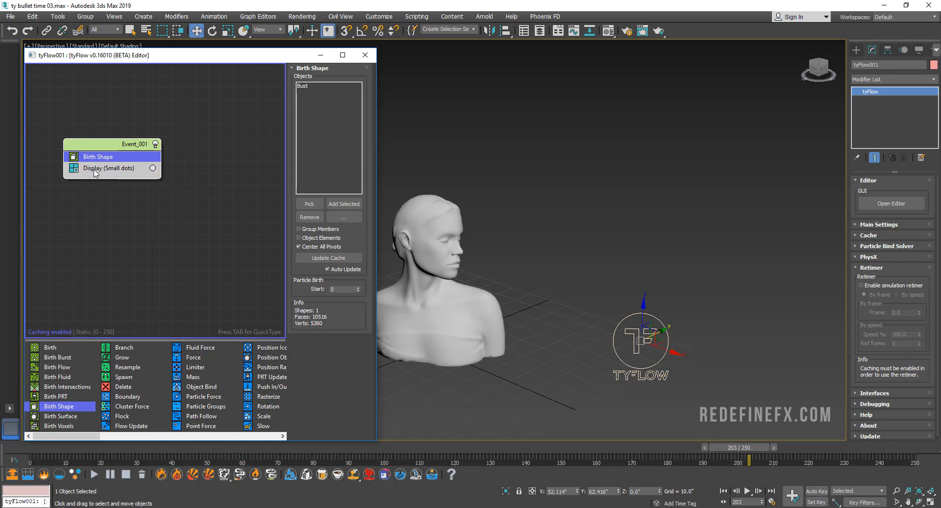
Step: Set the Display operator's Type to Geometry and clear the scene selection
click(108, 167)
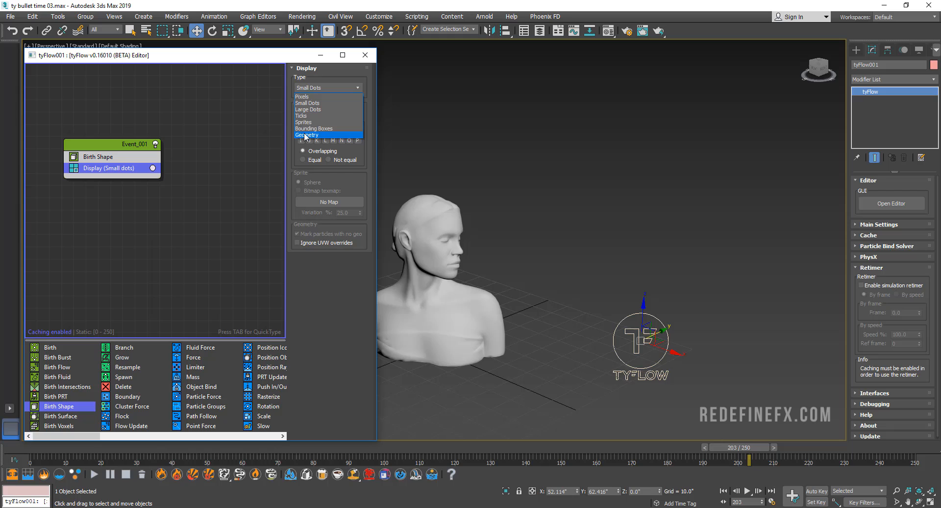
click(306, 134)
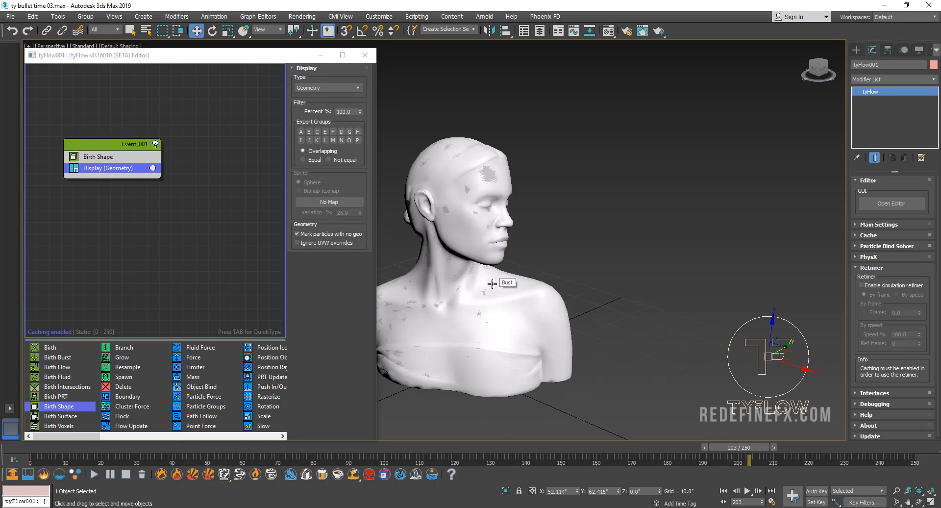
click(518, 250)
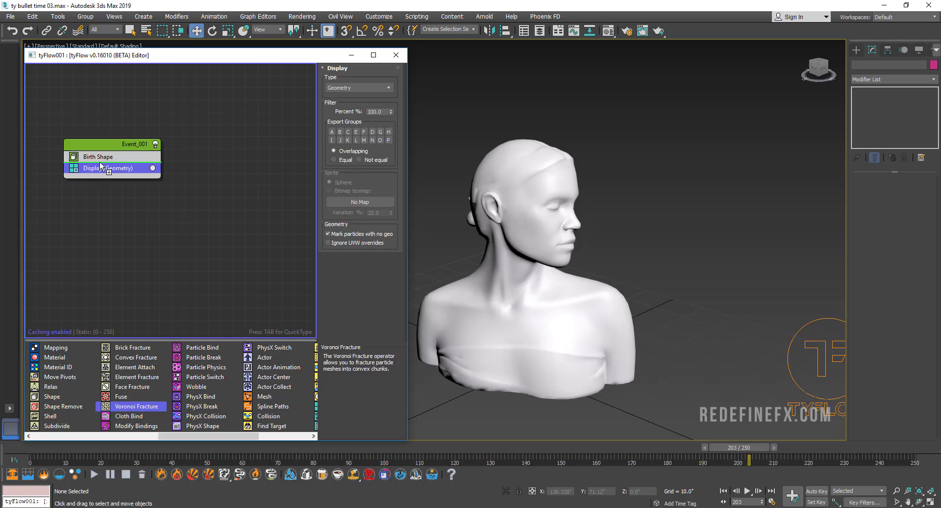
Step: Add Voronoi Fracture, convex-hull PhysX Shape, and Deactivate and Activate PhysX Switch operators
double_click(136, 406)
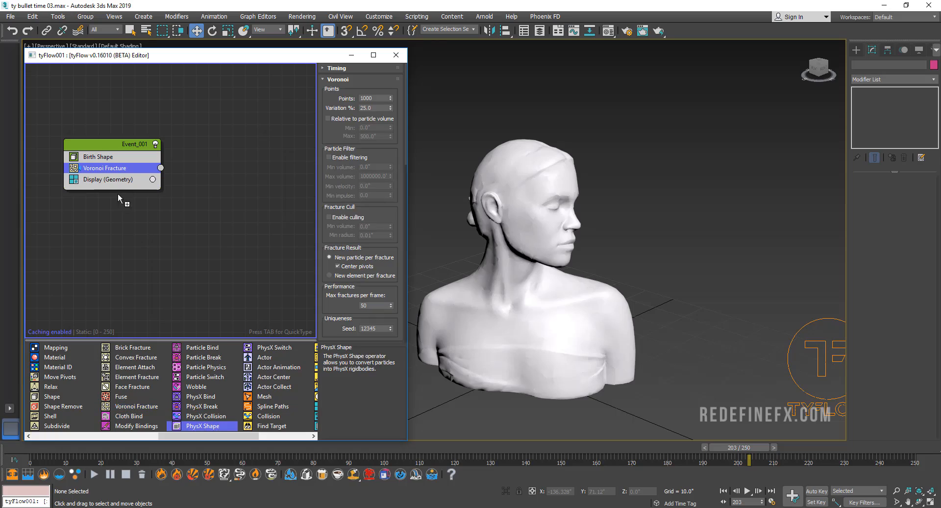
click(230, 425)
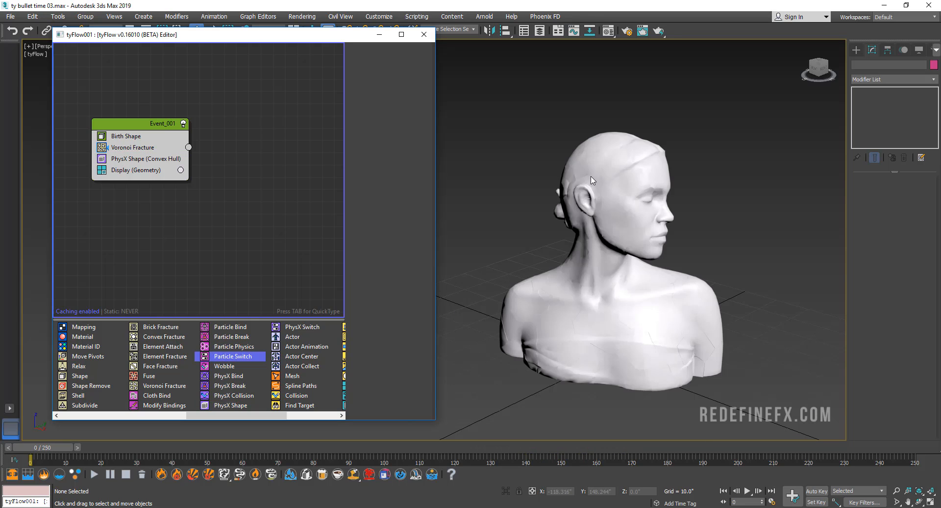
mouse_move(605, 234)
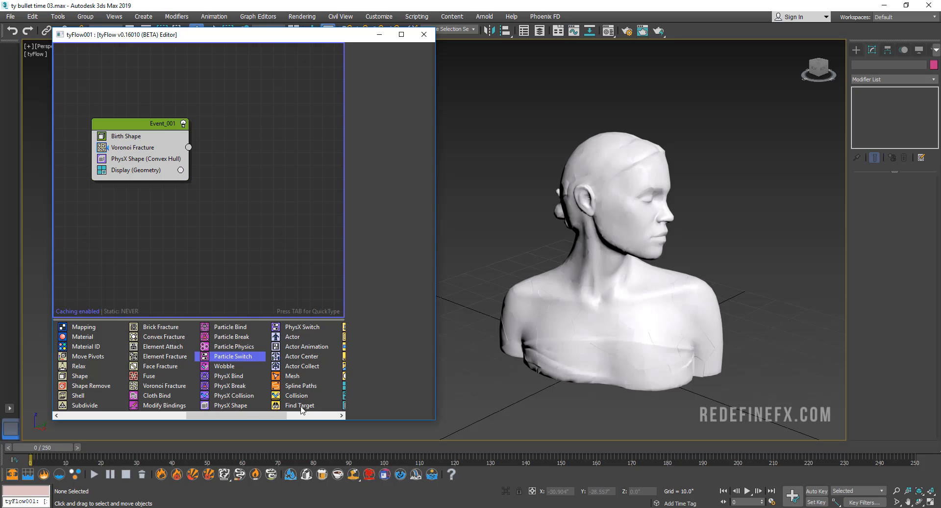
mouse_move(304, 326)
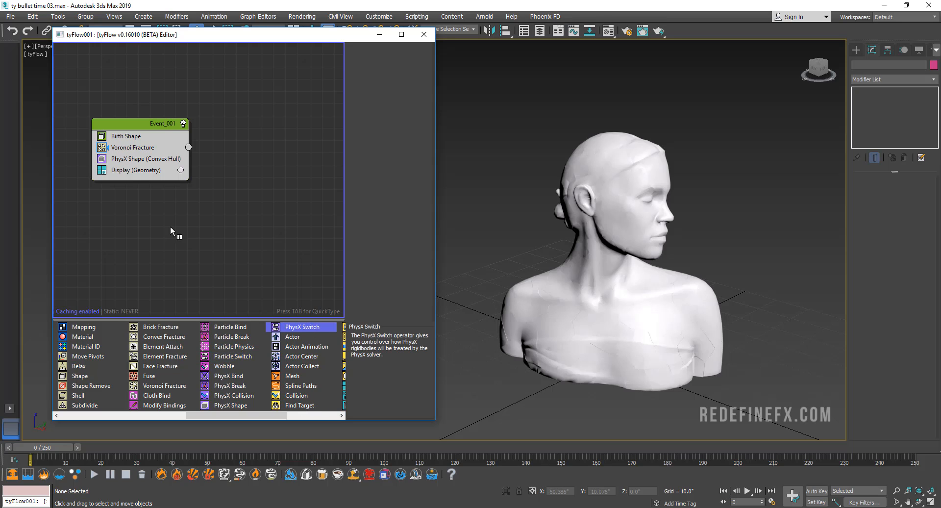
double_click(304, 327)
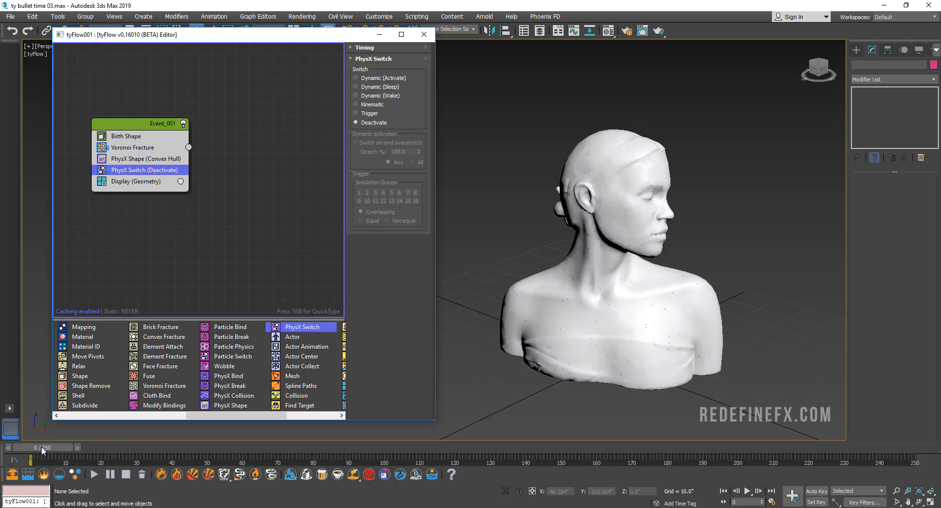
mouse_move(294, 315)
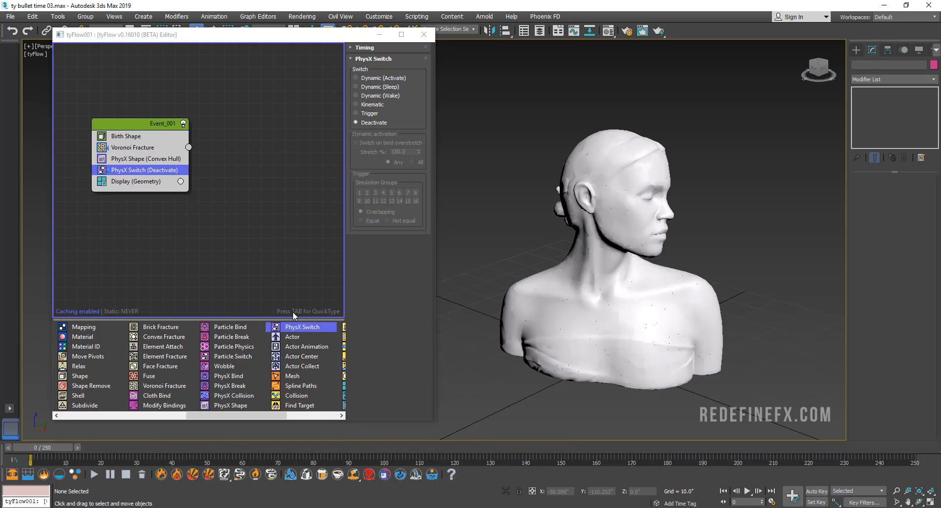
mouse_move(243, 379)
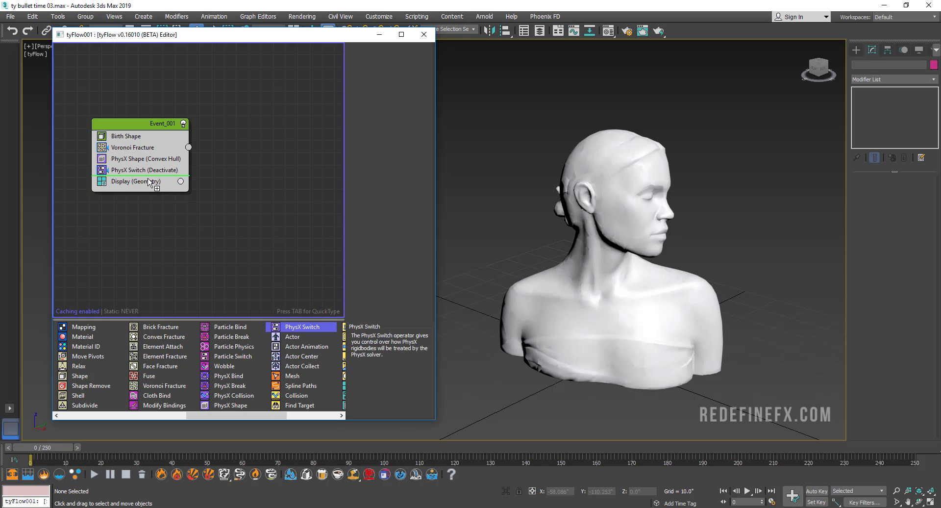
click(144, 181)
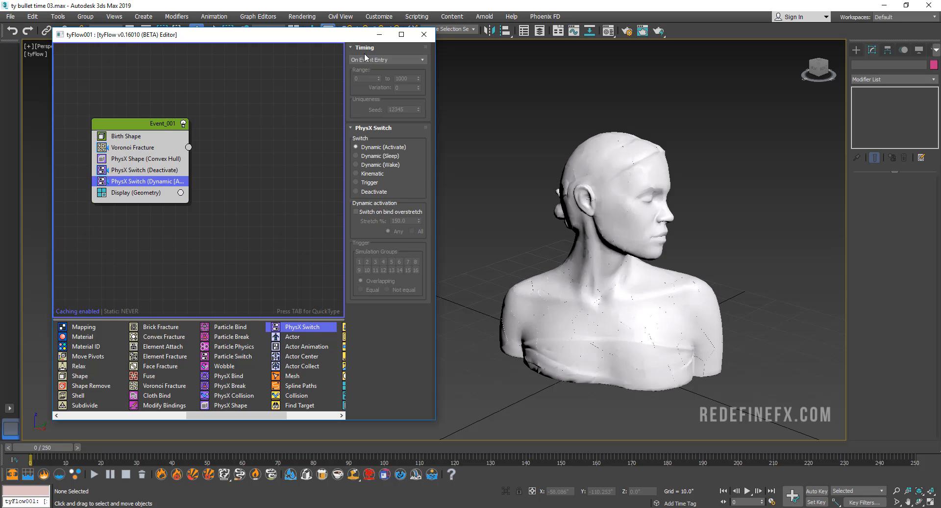
click(387, 59)
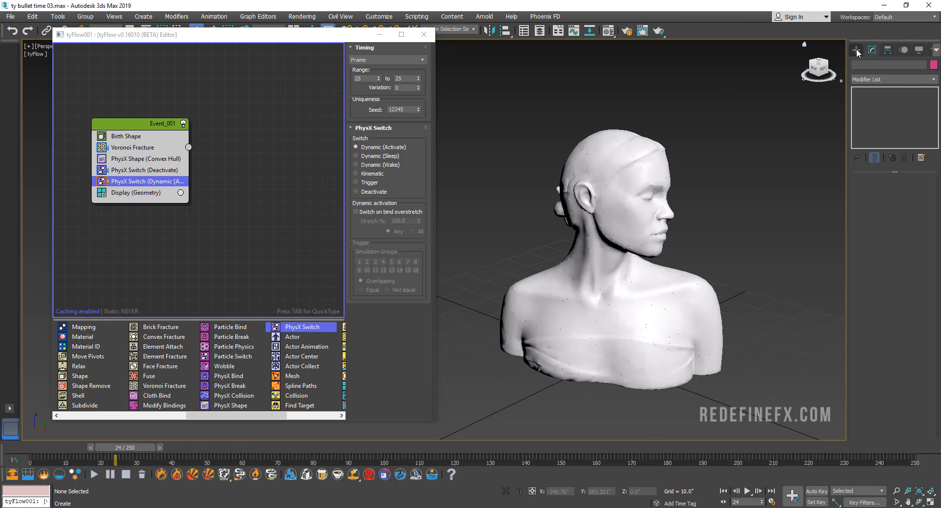
Step: Create a Wind space warp positioned at the bust's head
click(892, 63)
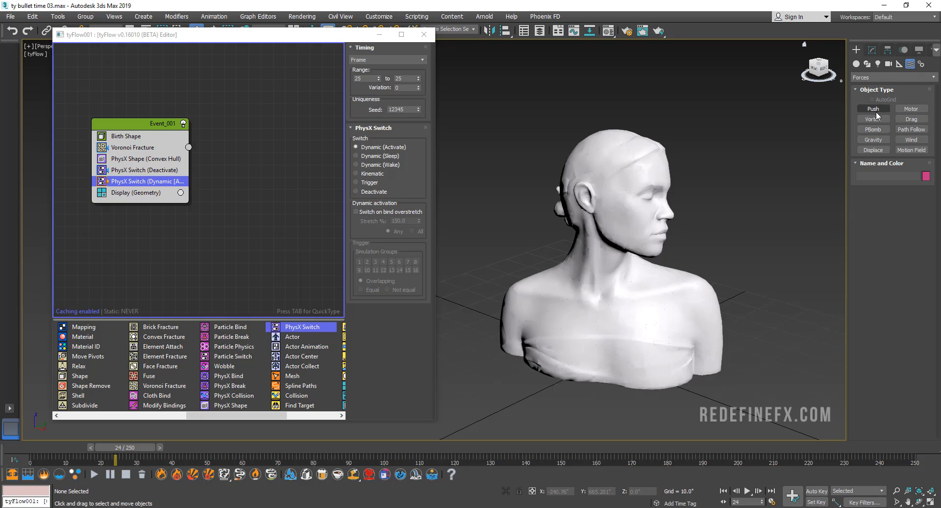
mouse_move(910, 118)
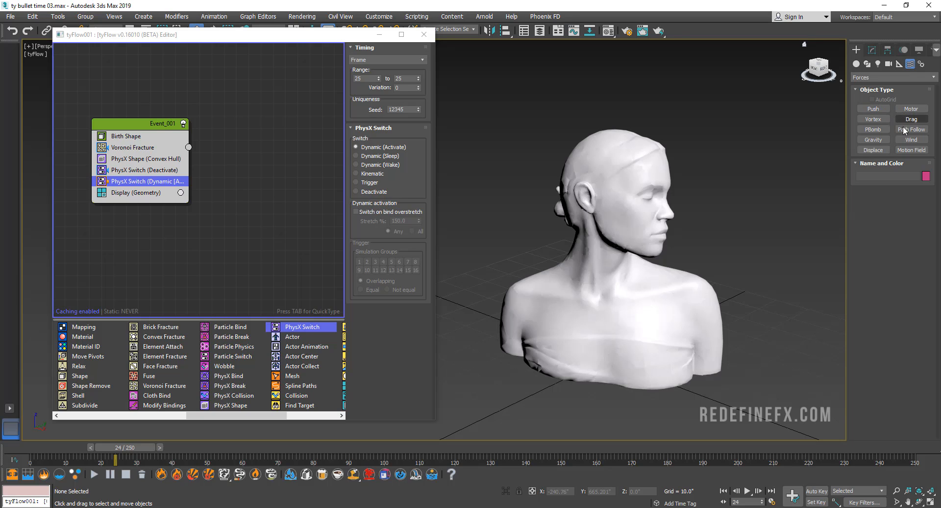
click(911, 138)
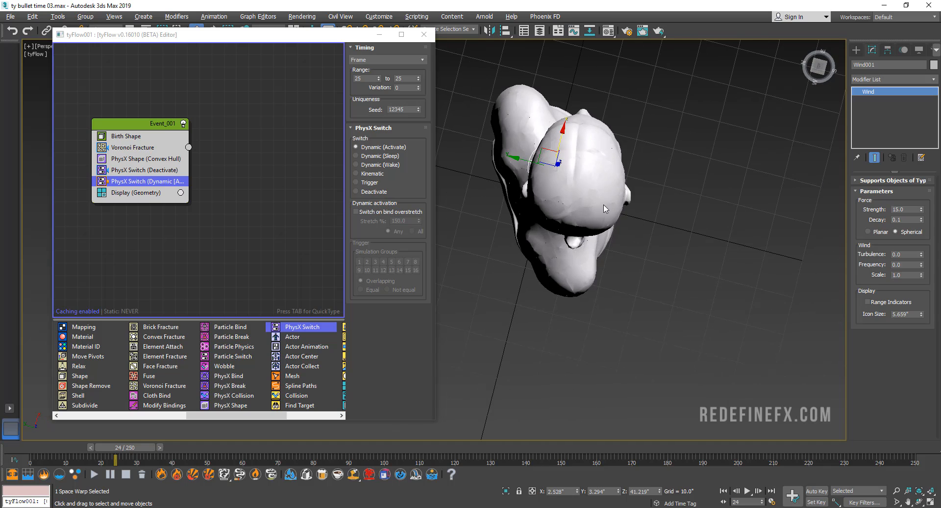
drag(606, 208, 540, 149)
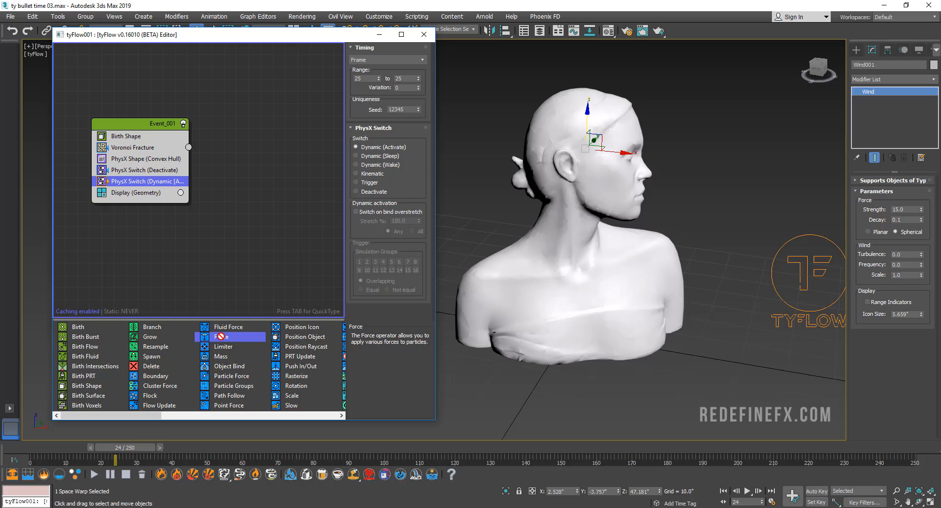
Step: Add a Force operator using Wind001, timed to act only at frame 25
click(221, 337)
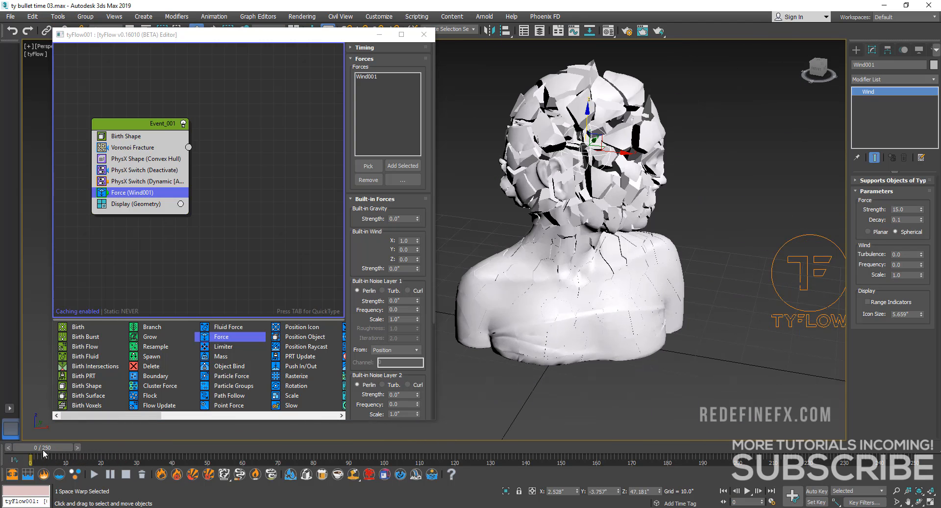
click(364, 48)
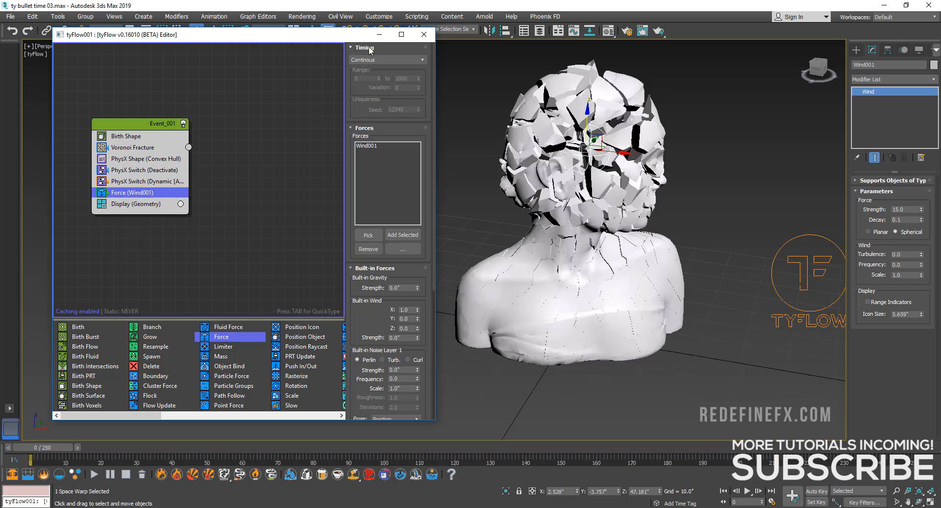
click(387, 59)
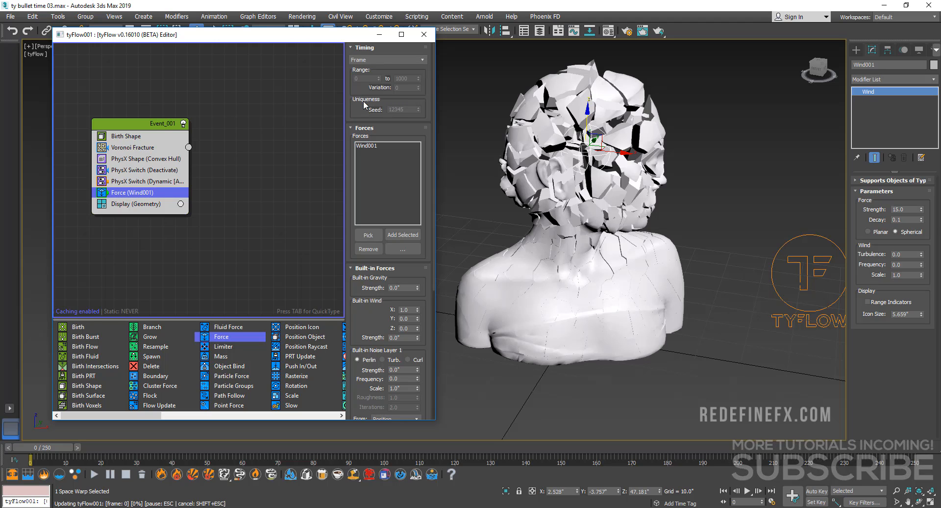
click(364, 78)
text(25)
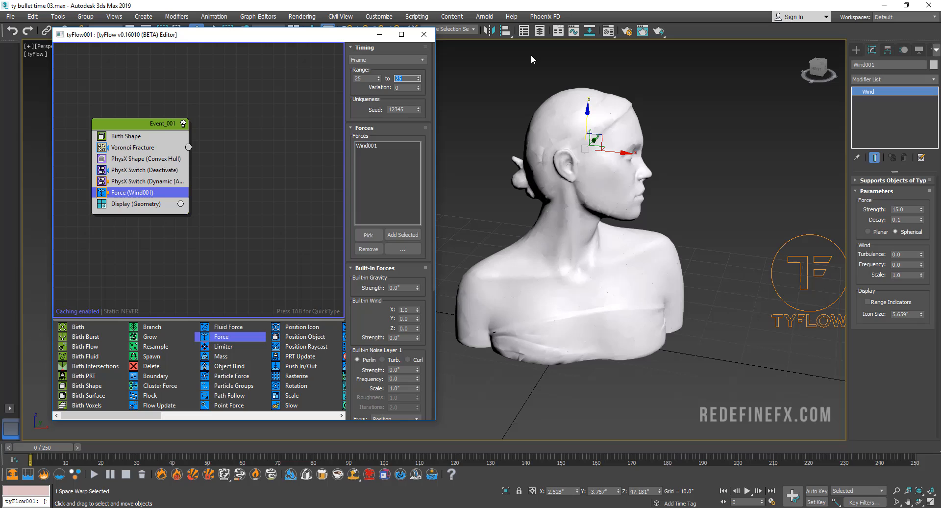
mouse_move(302, 216)
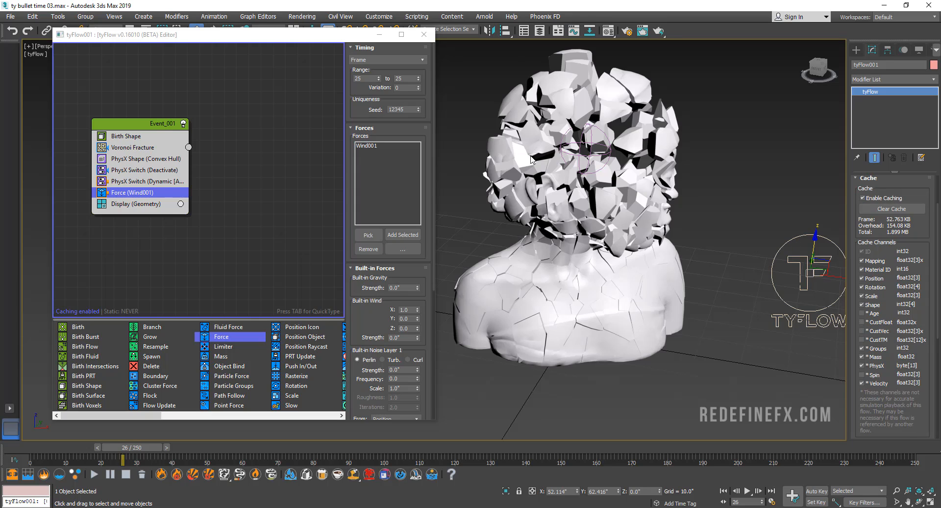
mouse_move(785, 214)
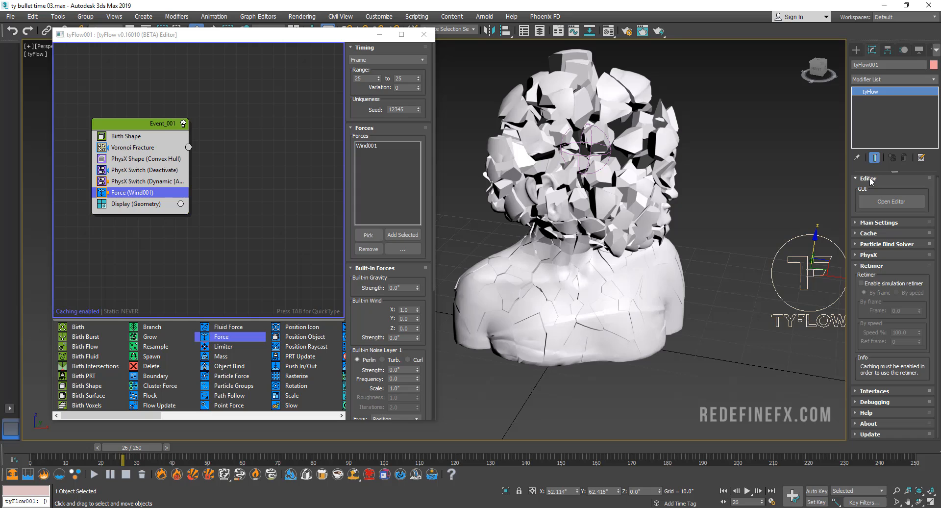
mouse_move(882, 240)
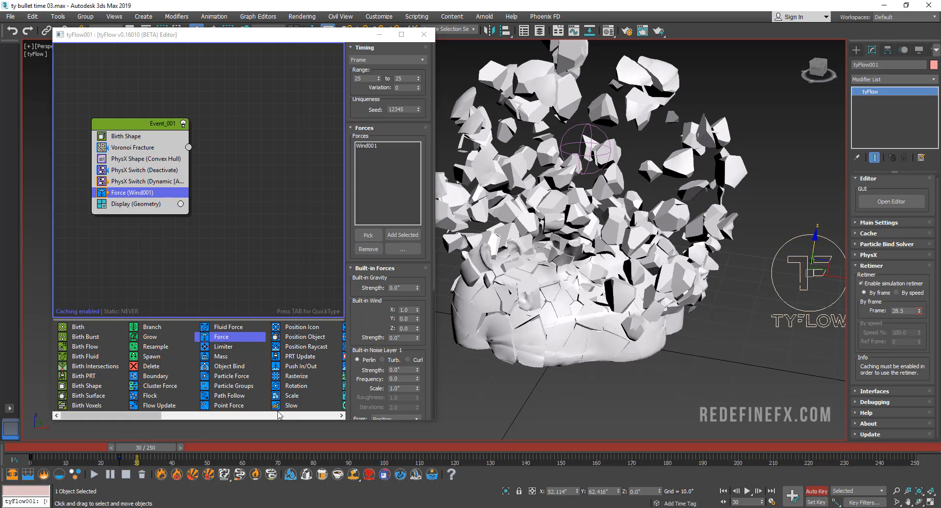
Step: Move to frame 100 and adjust the retimer Frame value for slow motion
drag(138, 447, 120, 447)
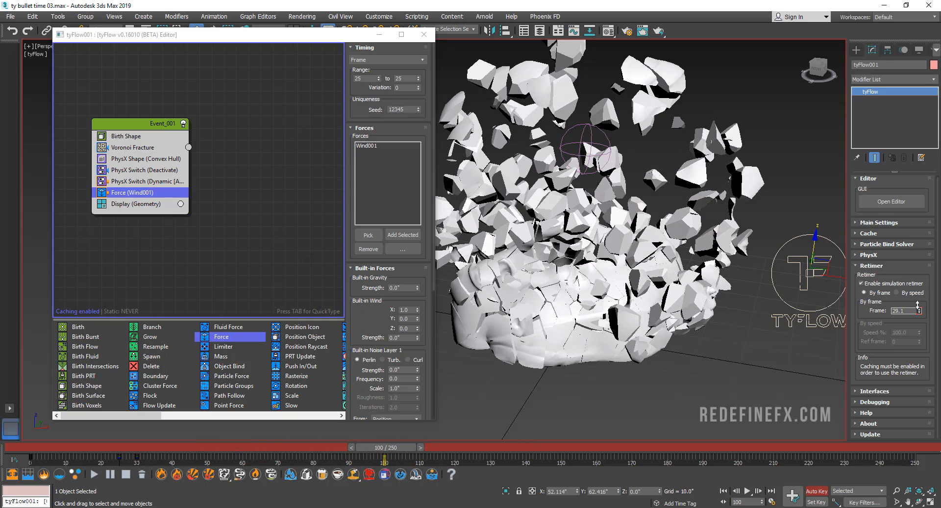
drag(384, 447, 333, 446)
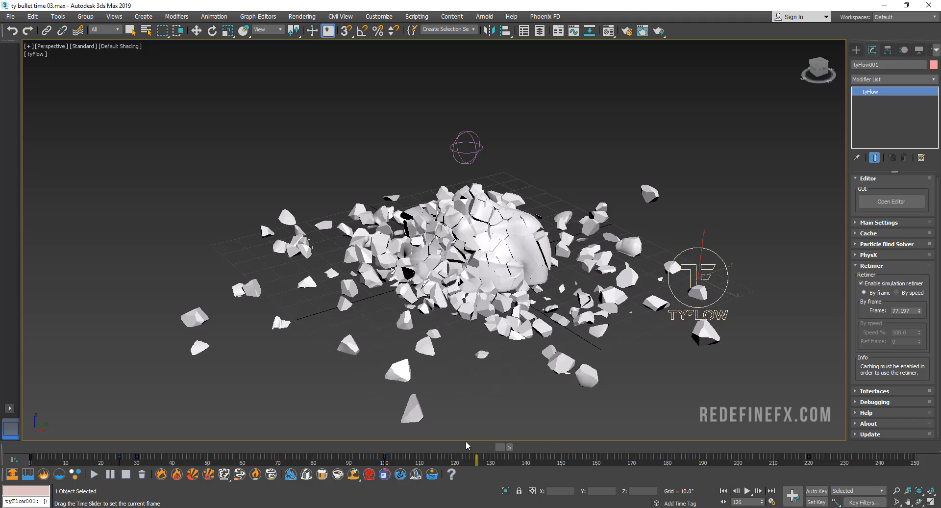
Step: Shift the retimer keyframes so frame 100 holds the burst near frame 29.4, then play back
click(816, 491)
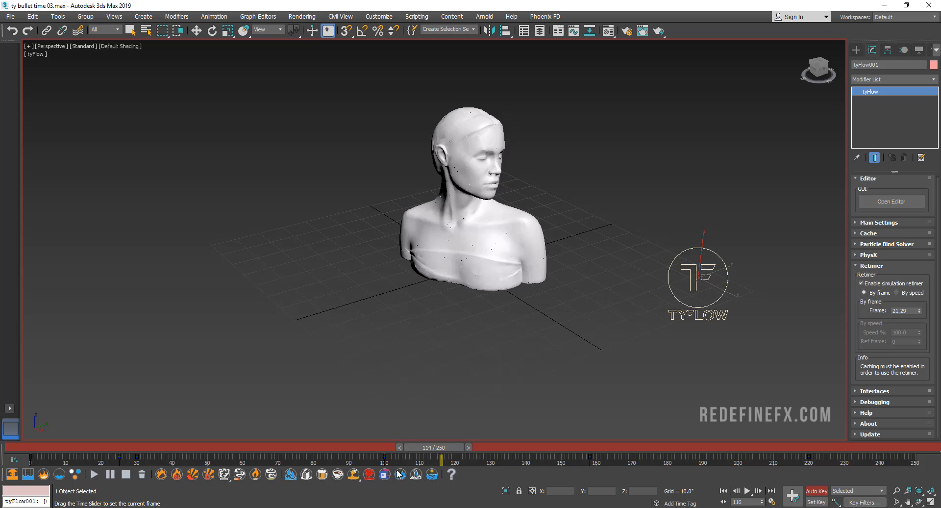
drag(441, 459, 276, 459)
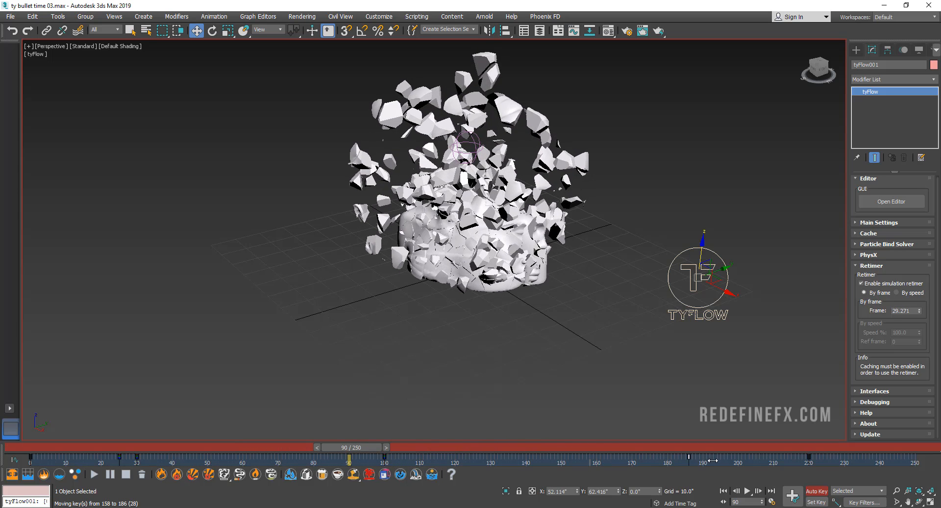
drag(347, 458, 384, 458)
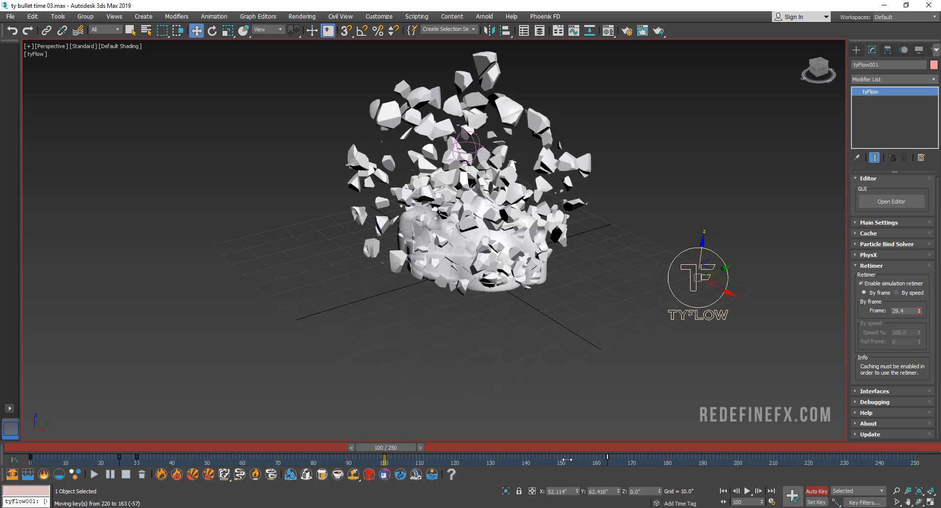
drag(384, 456, 525, 456)
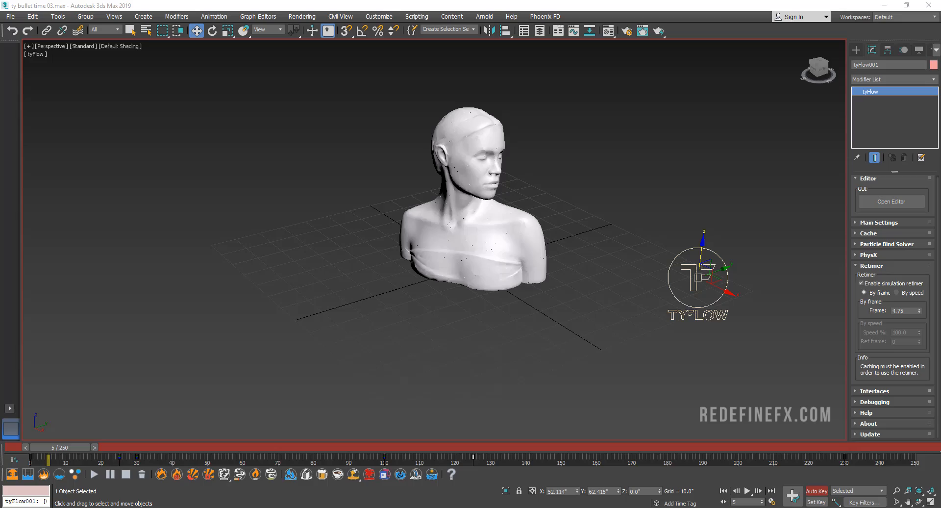
click(723, 490)
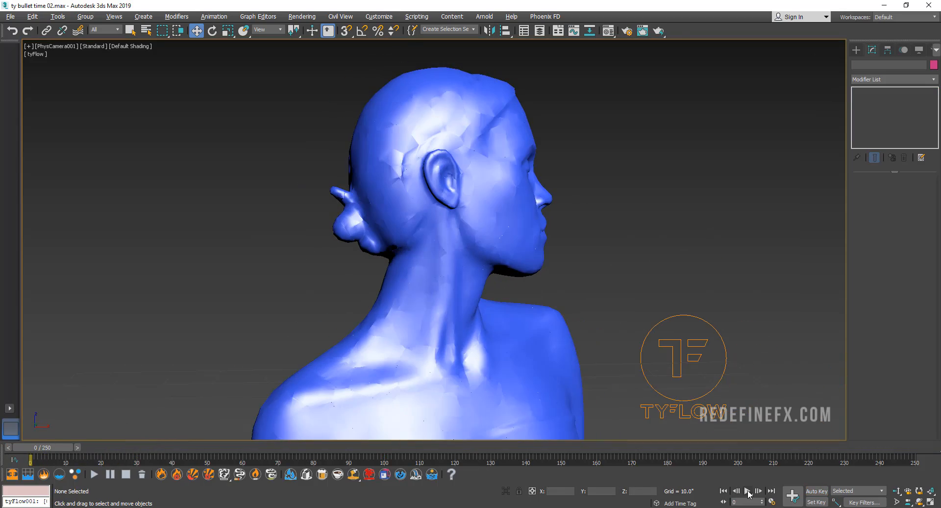